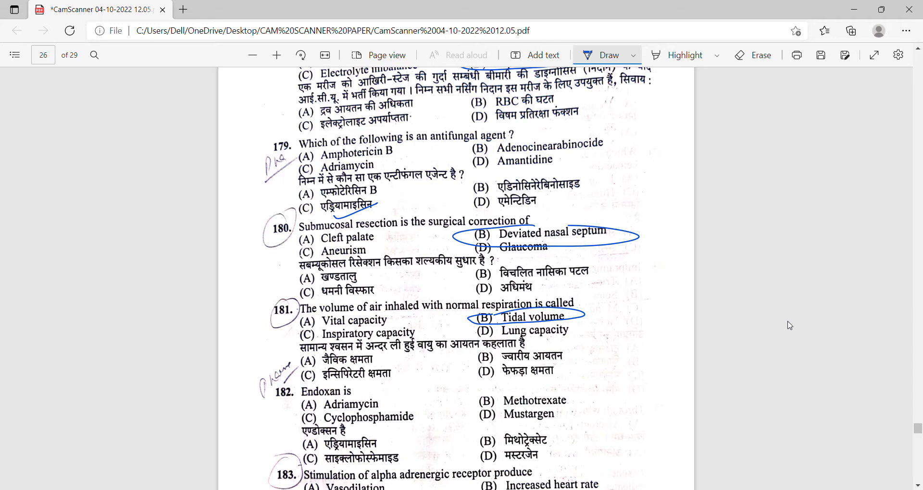
{"action": "mouse_move", "coordinate": [919, 427]}
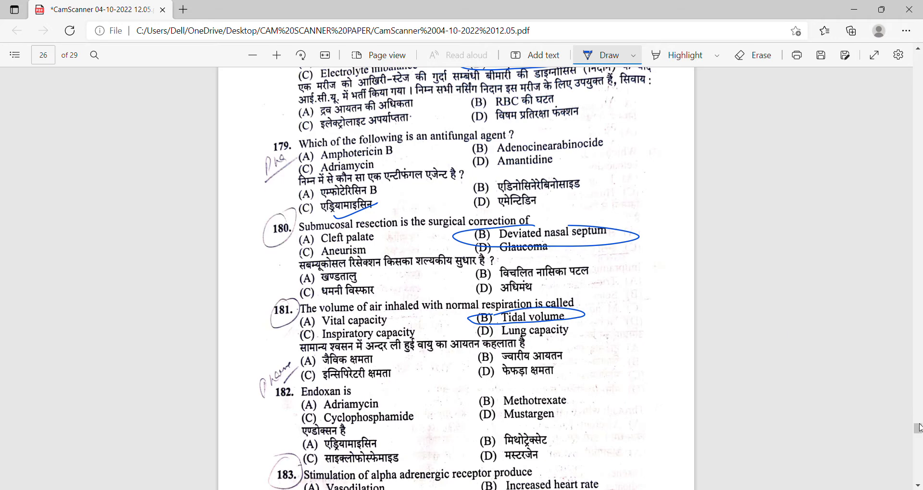
Step: Scroll past question 183 to bring page 27 with questions 184–187 into view
{"action": "scroll", "scroll_direction": "down", "scroll_amount": 3}
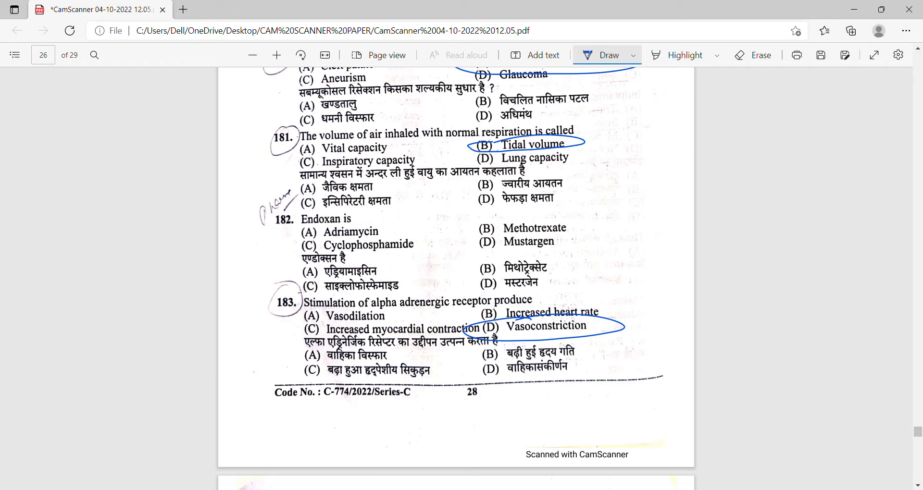
{"action": "scroll", "scroll_direction": "down", "scroll_amount": 3}
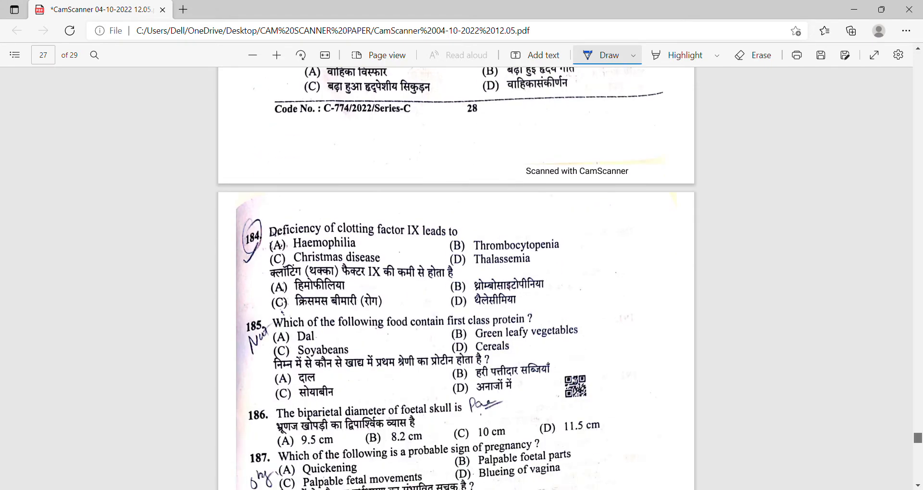
Step: Circle answer (C) Christmas disease for question 184 in blue ink
{"action": "scroll", "scroll_direction": "down", "scroll_amount": 3}
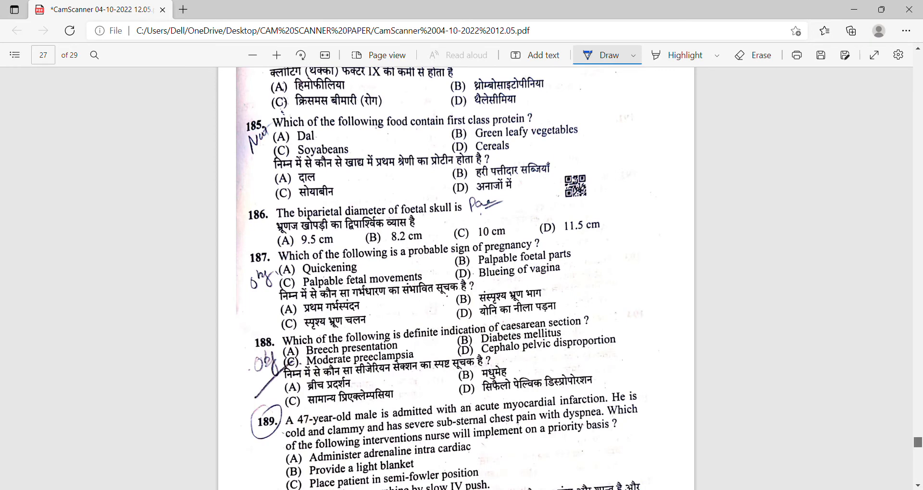
{"action": "scroll", "scroll_direction": "down", "scroll_amount": 3}
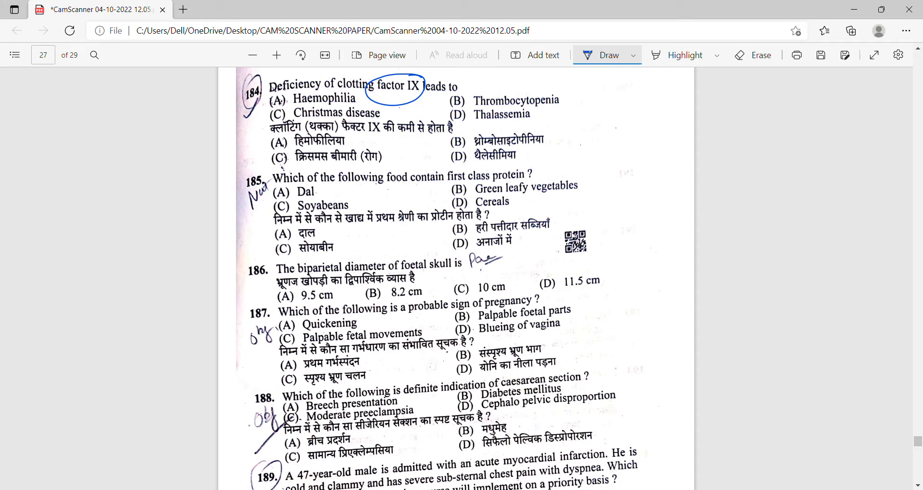
{"action": "left_click_drag", "start_coordinate": [388, 109], "coordinate": [395, 117]}
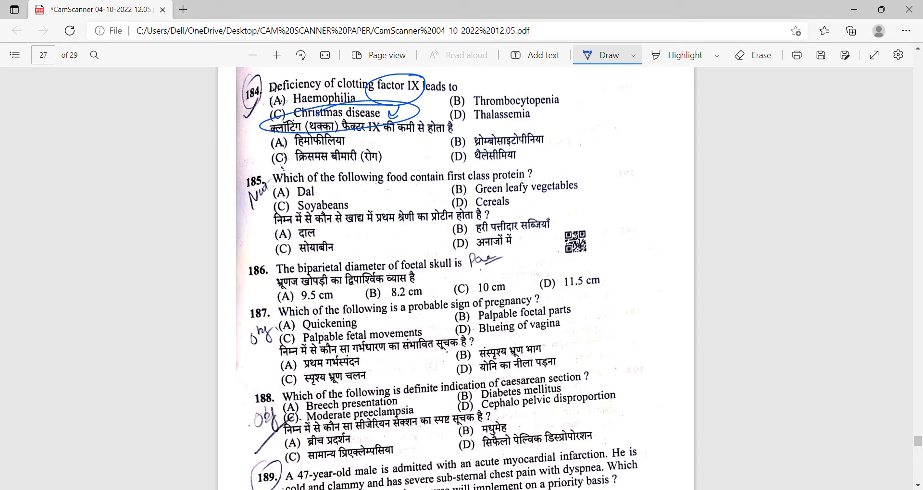
Step: Tick option (C) semi-fowler position as the answer to question 189
{"action": "scroll", "scroll_direction": "down", "scroll_amount": 3}
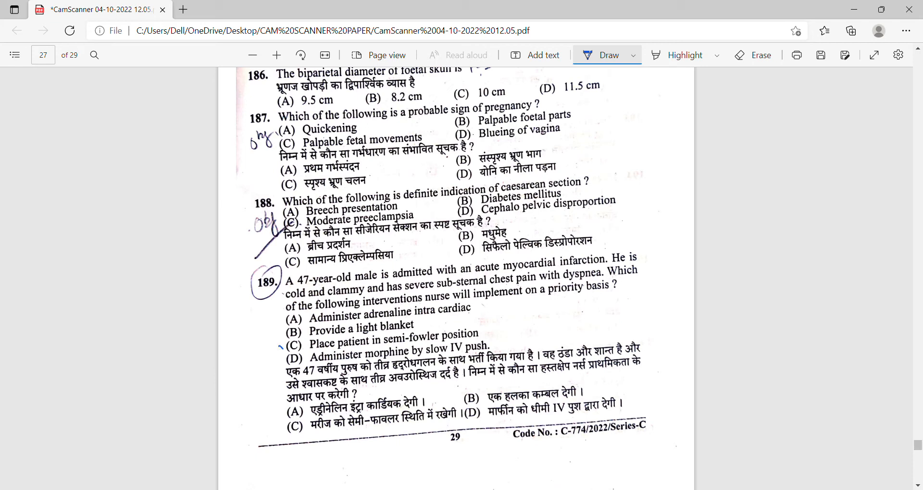
{"action": "left_click_drag", "start_coordinate": [276, 347], "coordinate": [315, 336]}
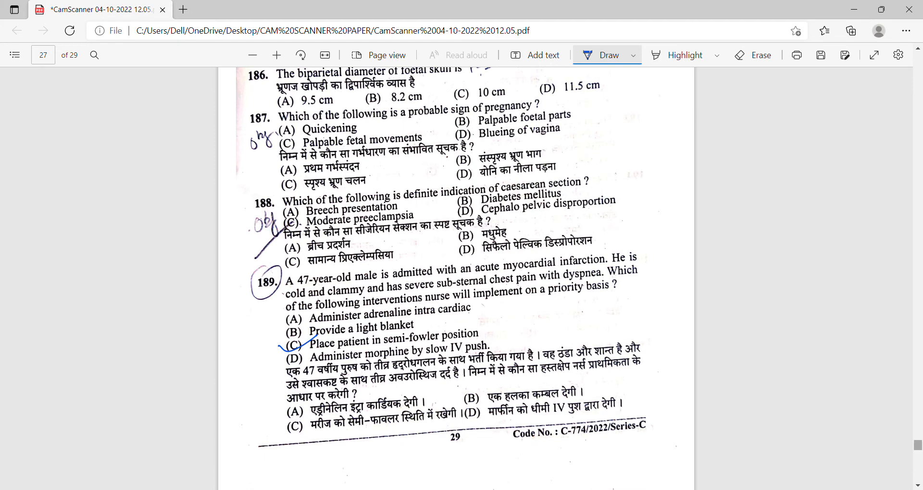
Step: On page 28, tick question 192's stem near "corneal layer" and its answer (B) Bowman's membrane
{"action": "scroll", "scroll_direction": "down", "scroll_amount": 3}
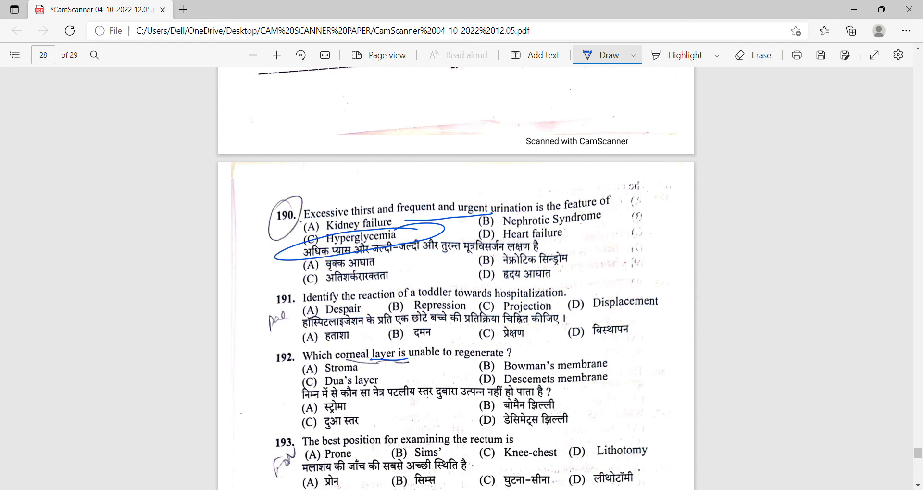
{"action": "left_click_drag", "start_coordinate": [363, 347], "coordinate": [376, 333]}
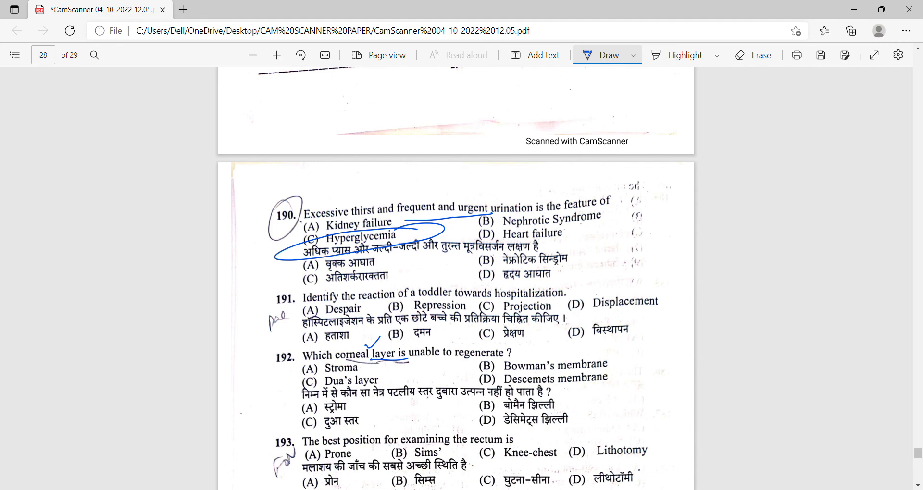
{"action": "left_click_drag", "start_coordinate": [508, 369], "coordinate": [563, 352]}
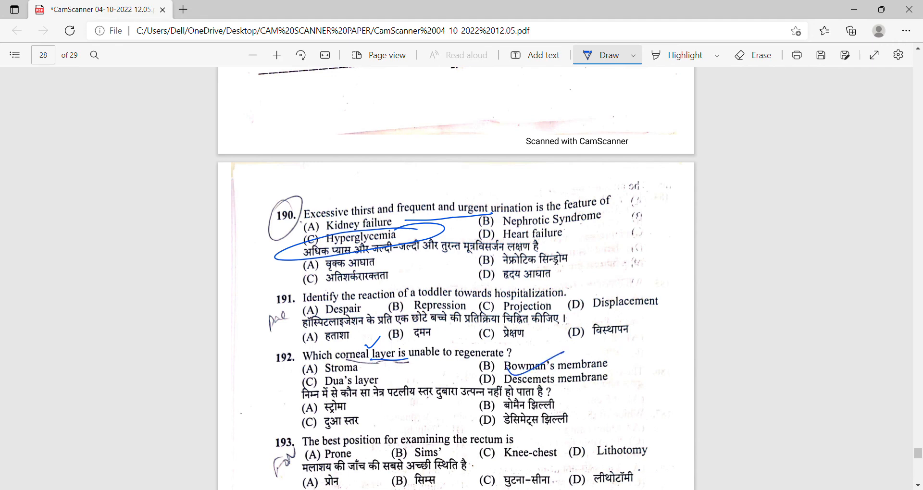